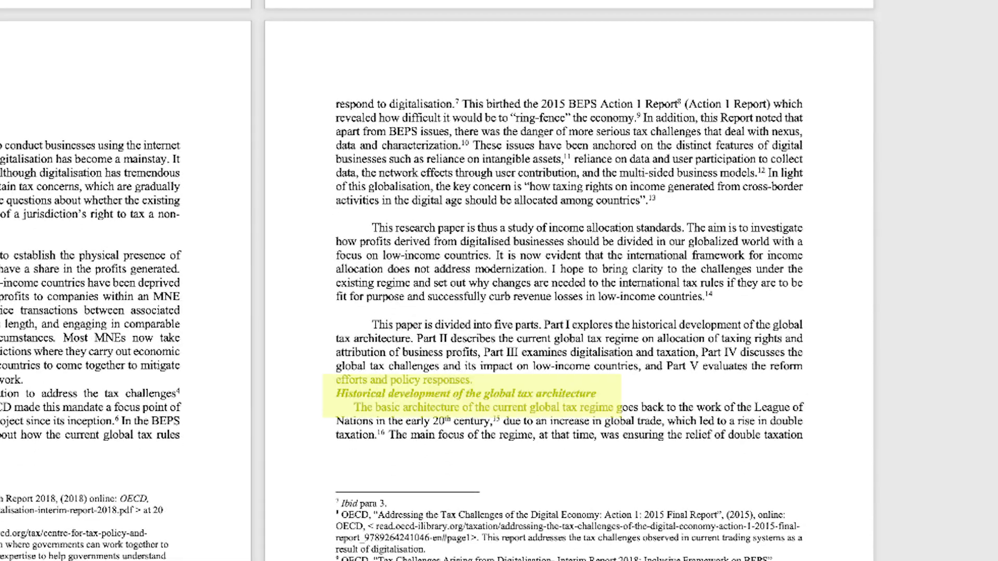
- Show the Styles Pane and its List options: Recommended, Styles in use, In current document, All styles
{"action": "scroll", "scroll_direction": "down", "scroll_amount": 3}
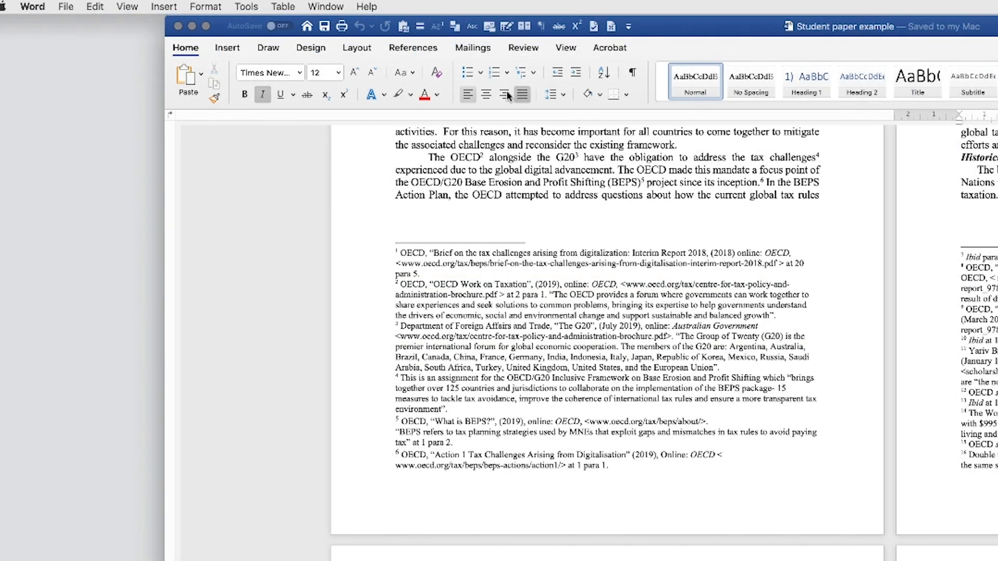
{"action": "mouse_move", "coordinate": [188, 76]}
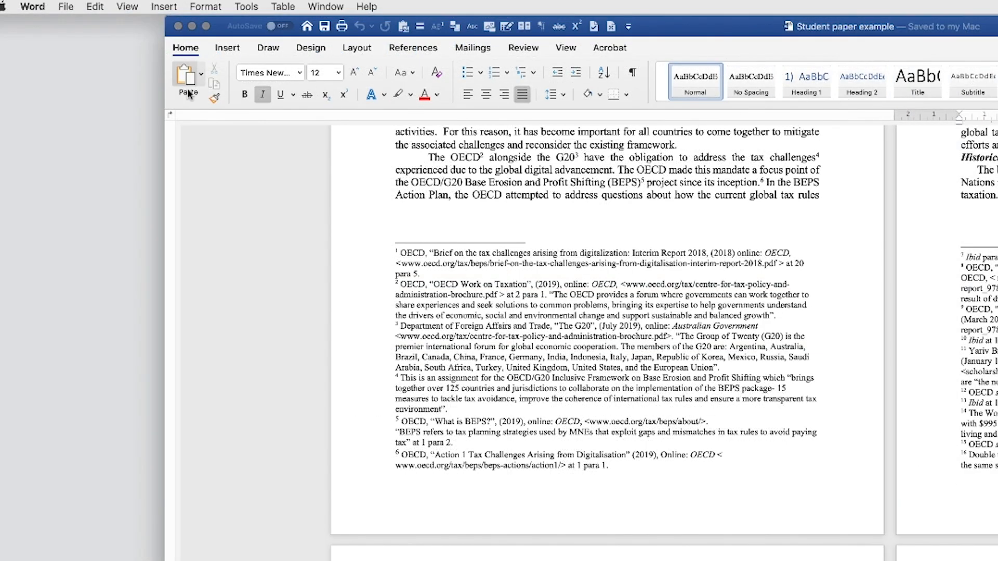
{"action": "left_click", "coordinate": [185, 47]}
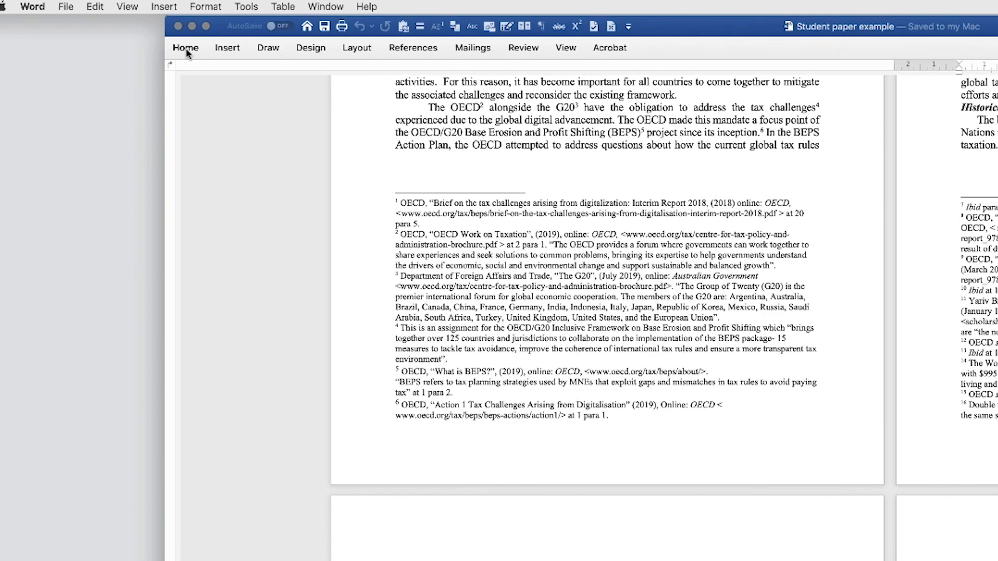
{"action": "left_click", "coordinate": [185, 46]}
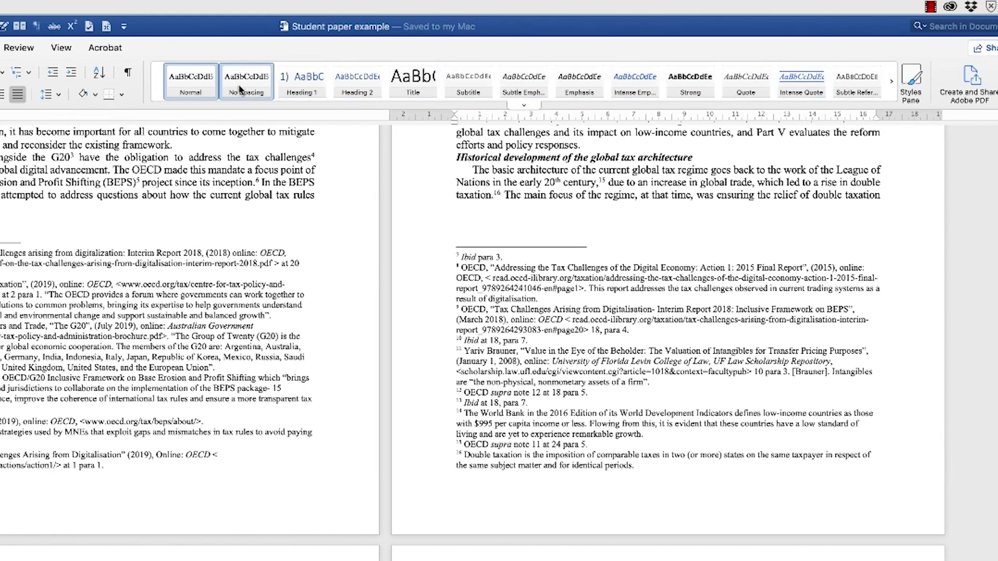
{"action": "mouse_move", "coordinate": [745, 81]}
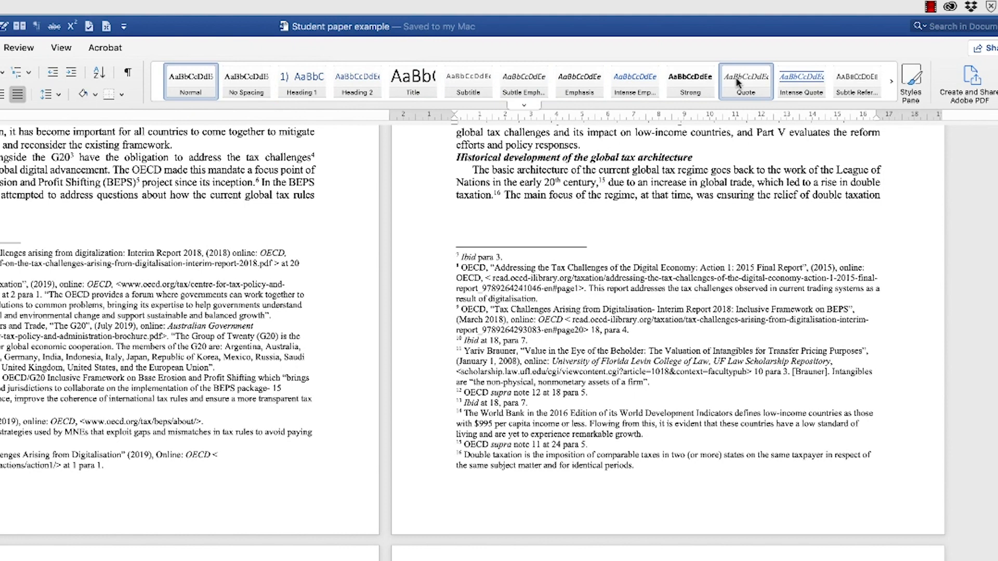
{"action": "mouse_move", "coordinate": [746, 81]}
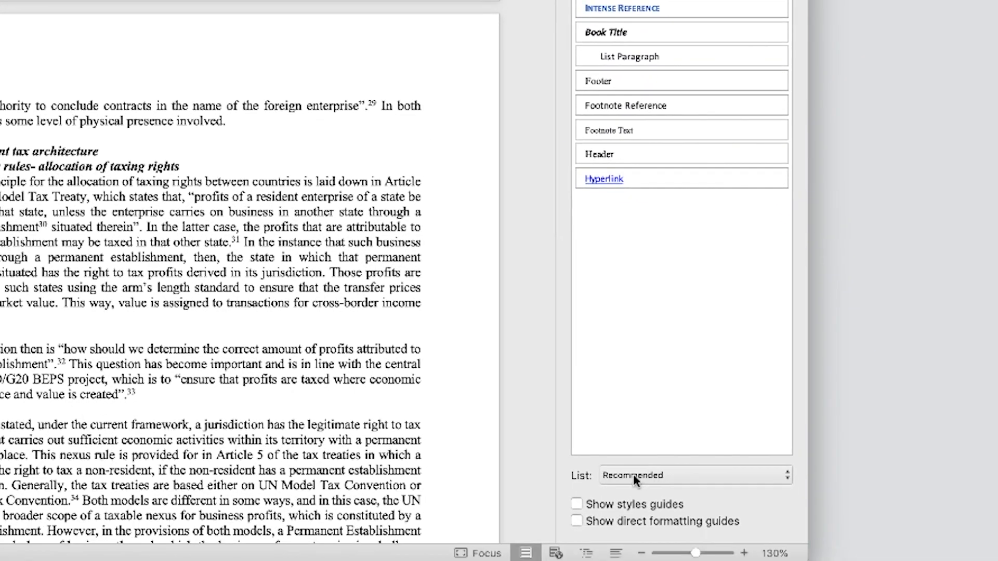
{"action": "left_click", "coordinate": [694, 475]}
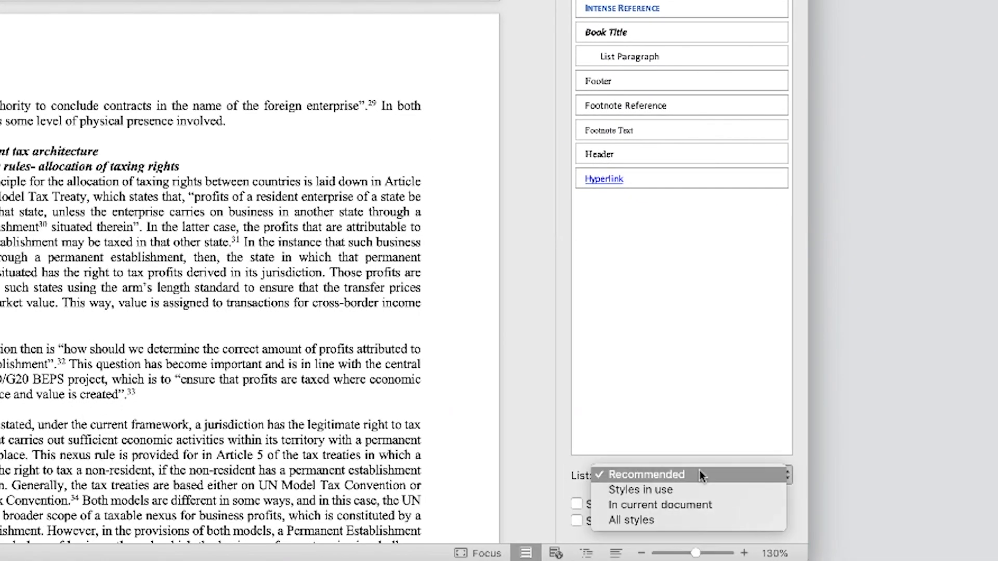
{"action": "mouse_move", "coordinate": [660, 505]}
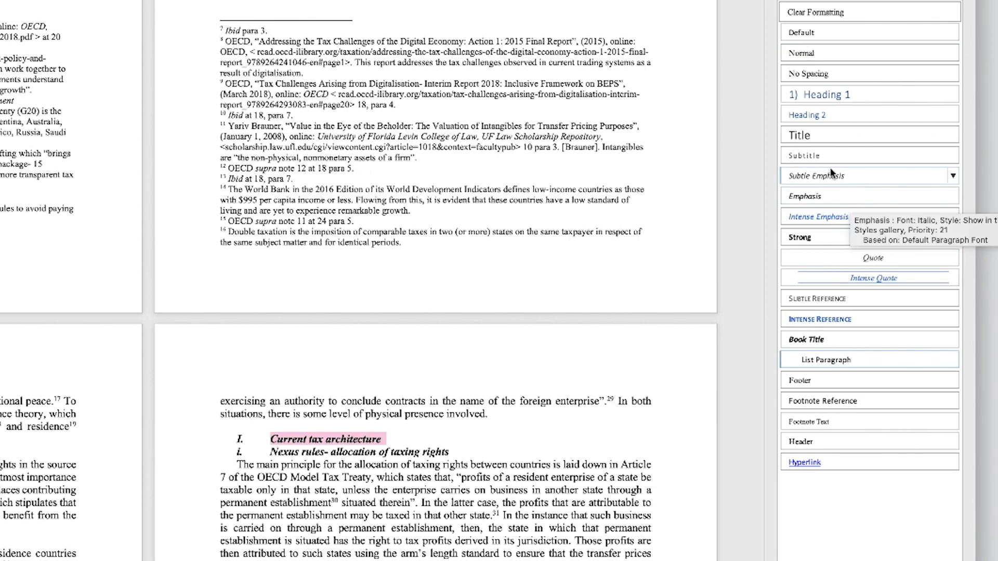
- Apply numbered Heading 1 to 'Current tax architecture' and Heading 2 to the Nexus rules line
{"action": "left_click", "coordinate": [804, 135]}
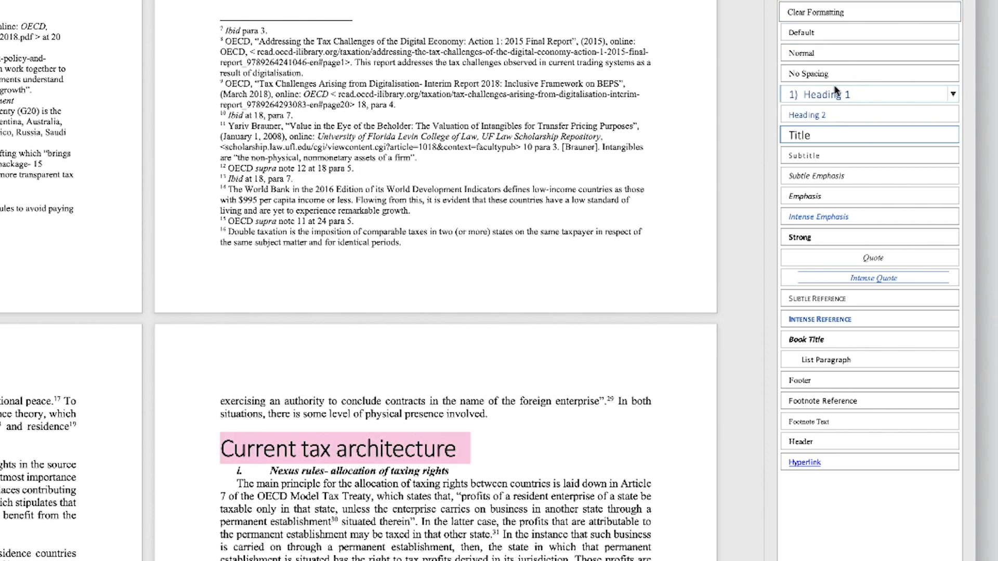
{"action": "left_click", "coordinate": [828, 94]}
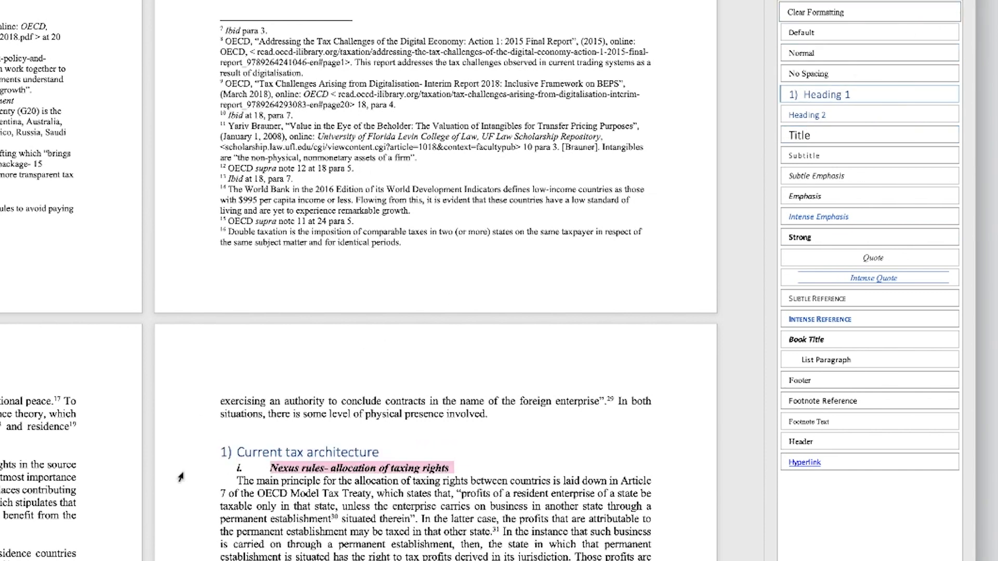
{"action": "left_click", "coordinate": [868, 52]}
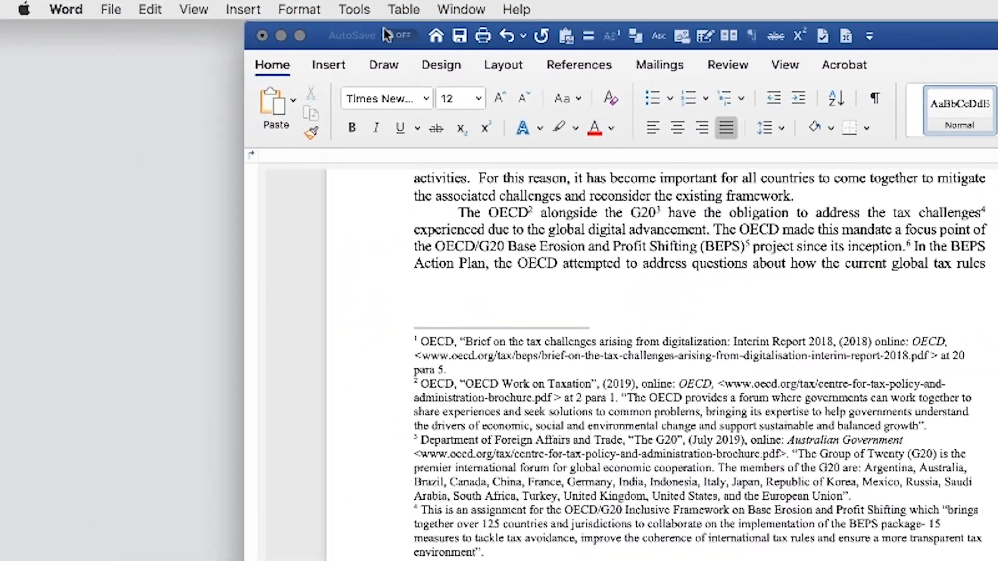
- Show the Navigation outline in the sidebar via the View menu
{"action": "left_click", "coordinate": [194, 9]}
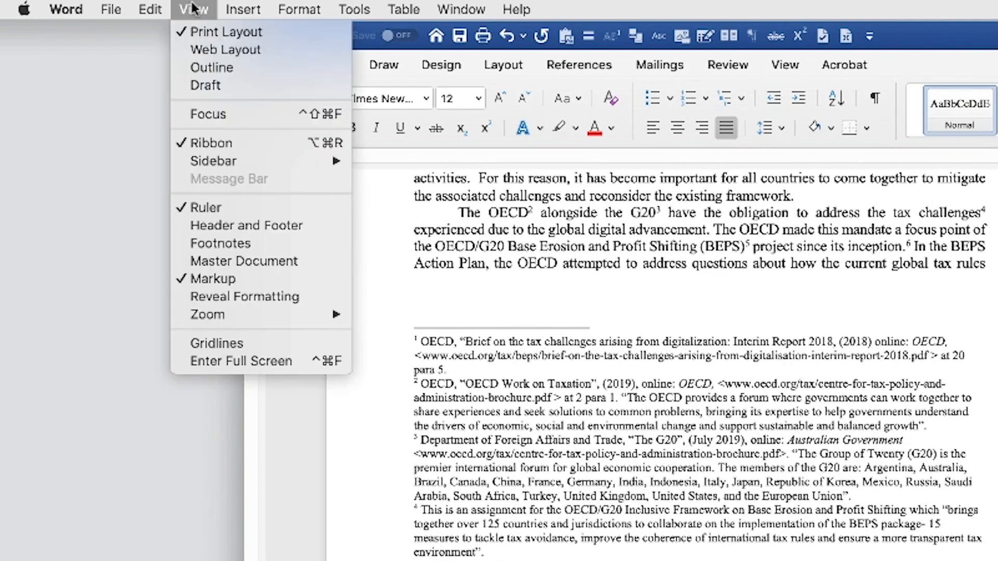
{"action": "mouse_move", "coordinate": [360, 183]}
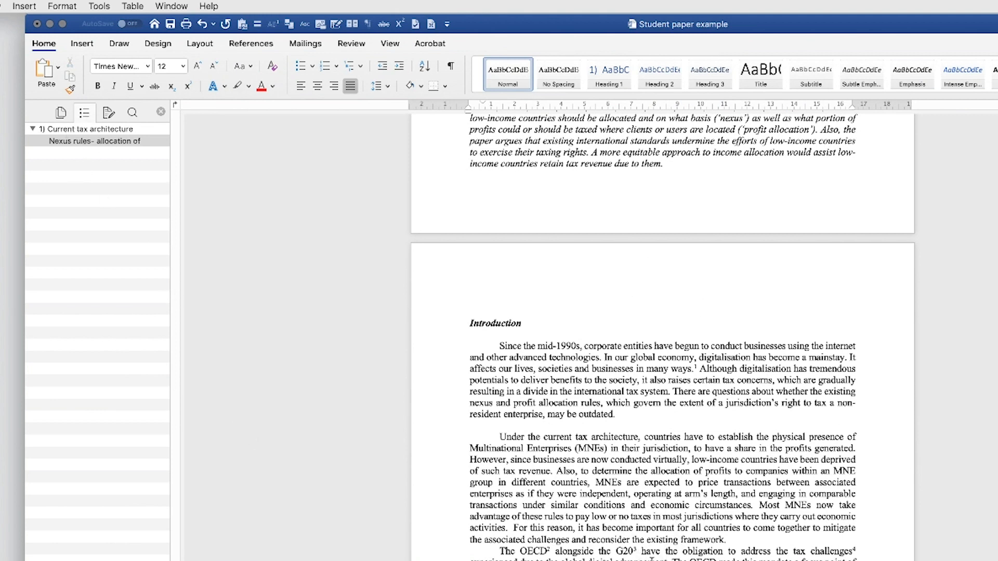
{"action": "mouse_move", "coordinate": [369, 420]}
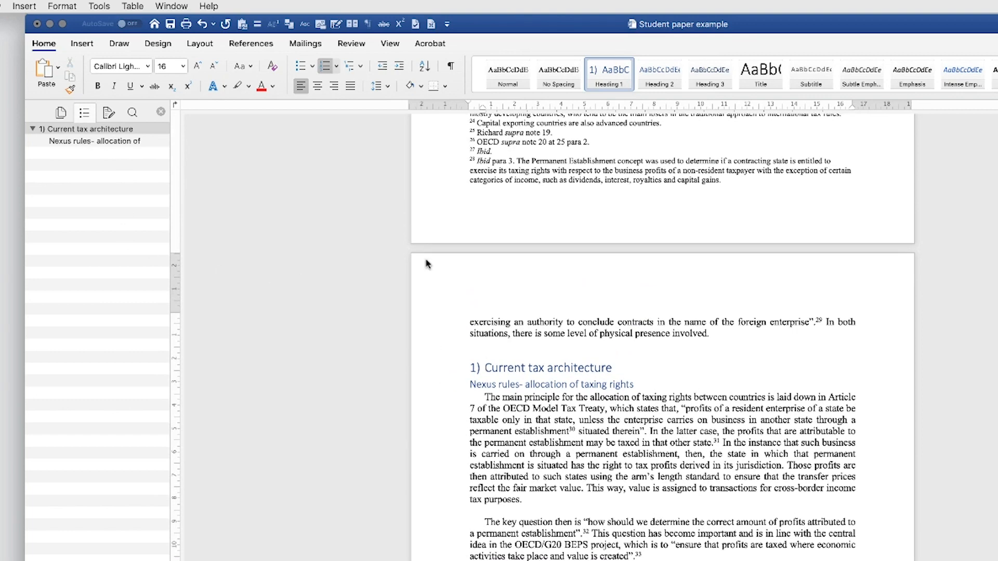
{"action": "mouse_move", "coordinate": [89, 145]}
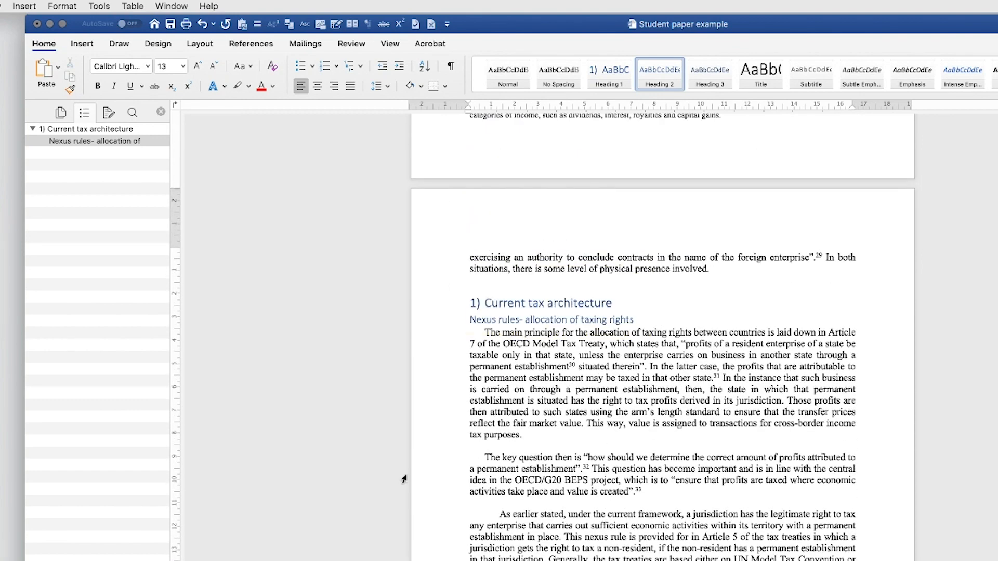
- Apply Heading 1, 2 and 3 to the remaining titles so the outline lists parts 1 to 4 with subsections
{"action": "scroll", "scroll_direction": "down", "scroll_amount": 3}
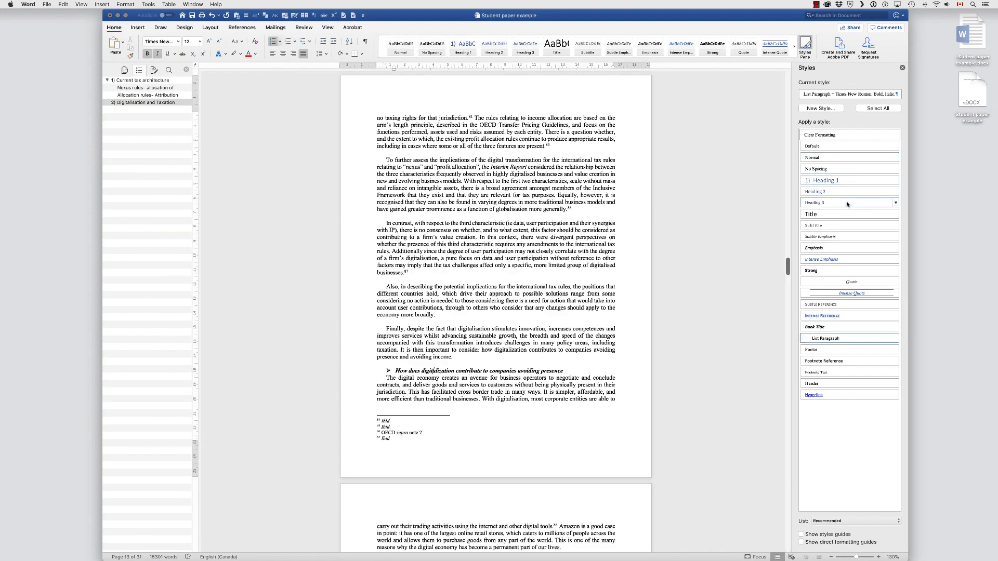
{"action": "scroll", "scroll_direction": "down", "scroll_amount": 3}
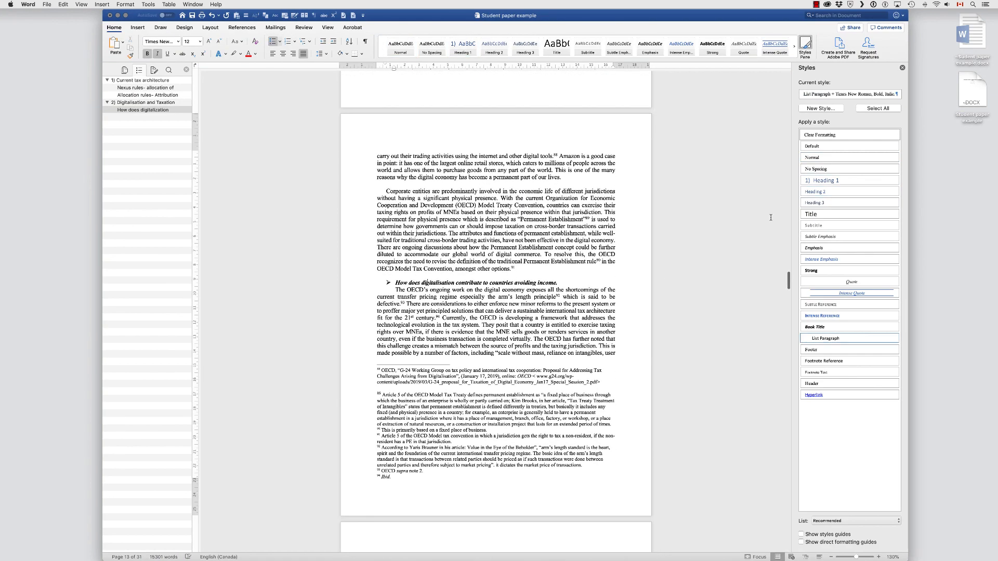
{"action": "scroll", "scroll_direction": "down", "scroll_amount": 3}
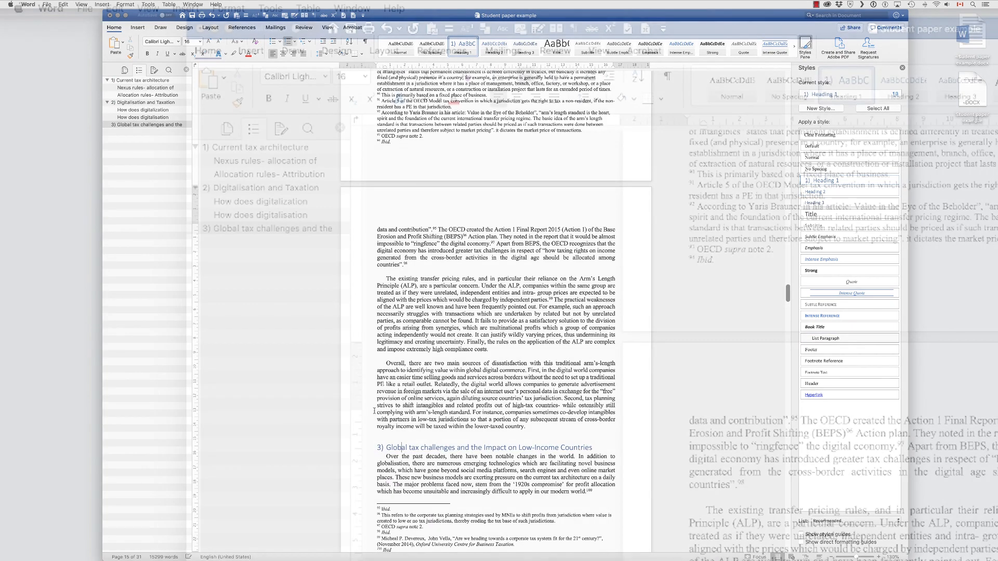
{"action": "left_click", "coordinate": [902, 68]}
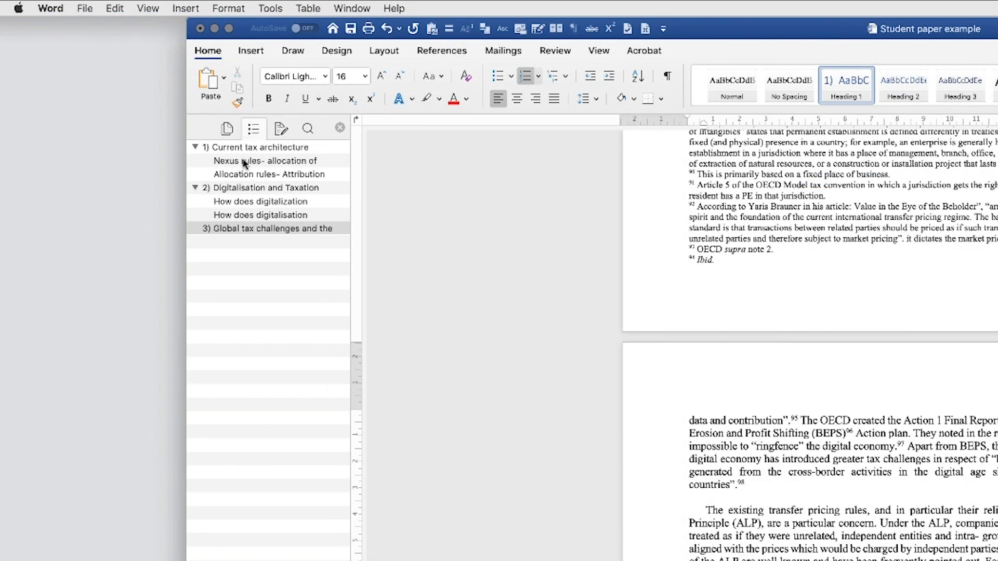
{"action": "scroll", "scroll_direction": "down", "scroll_amount": 3}
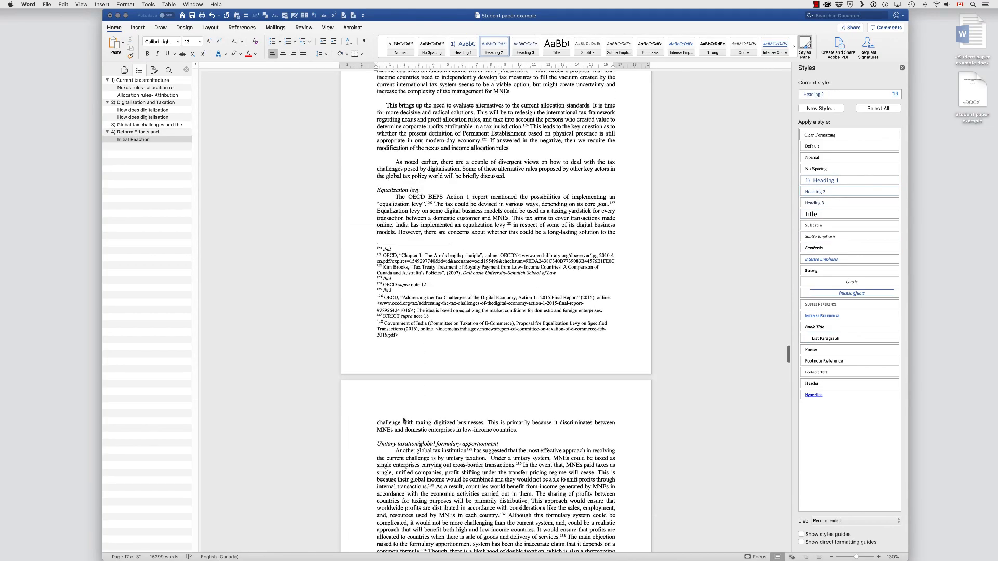
{"action": "scroll", "scroll_direction": "down", "scroll_amount": 3}
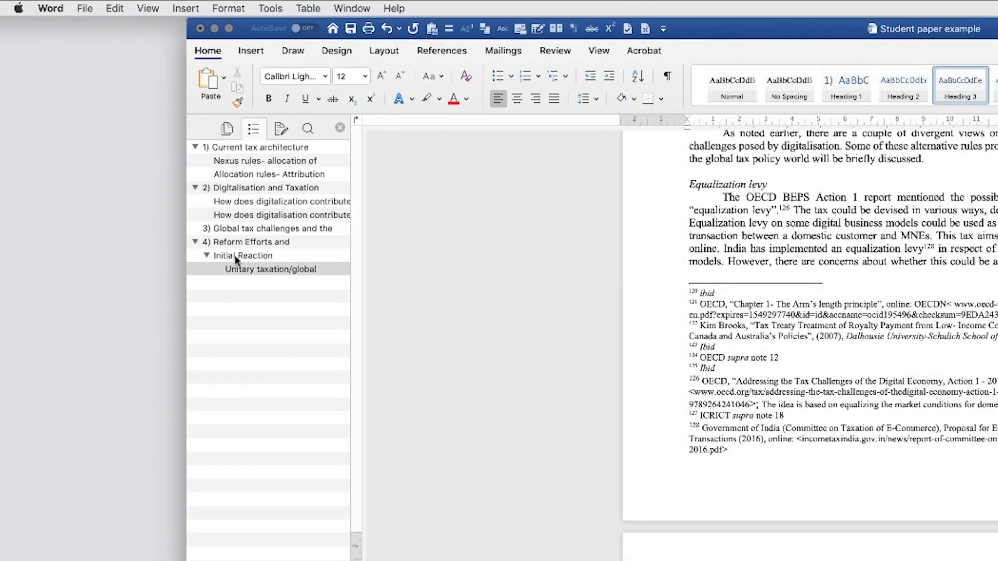
{"action": "left_click", "coordinate": [805, 44]}
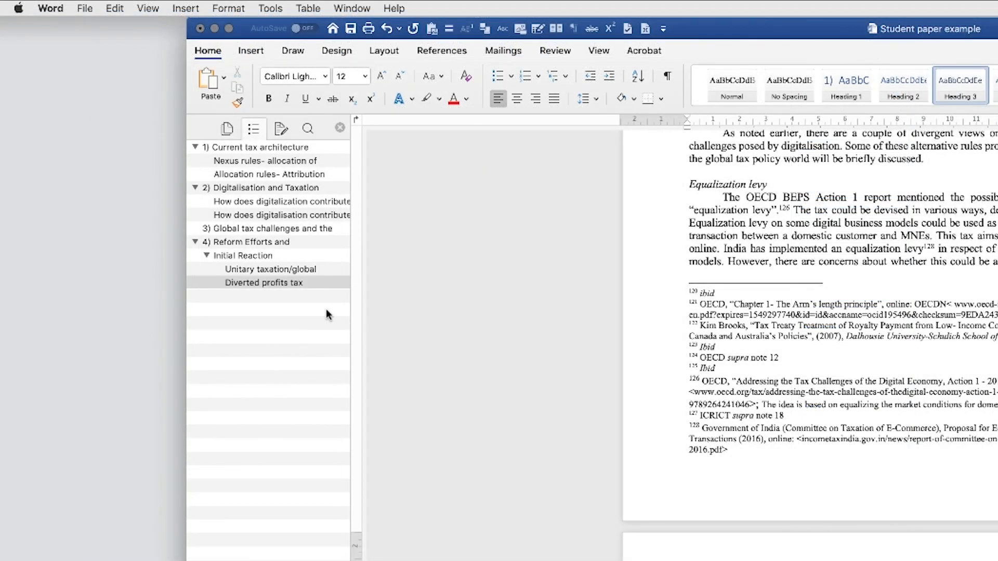
{"action": "mouse_move", "coordinate": [161, 303]}
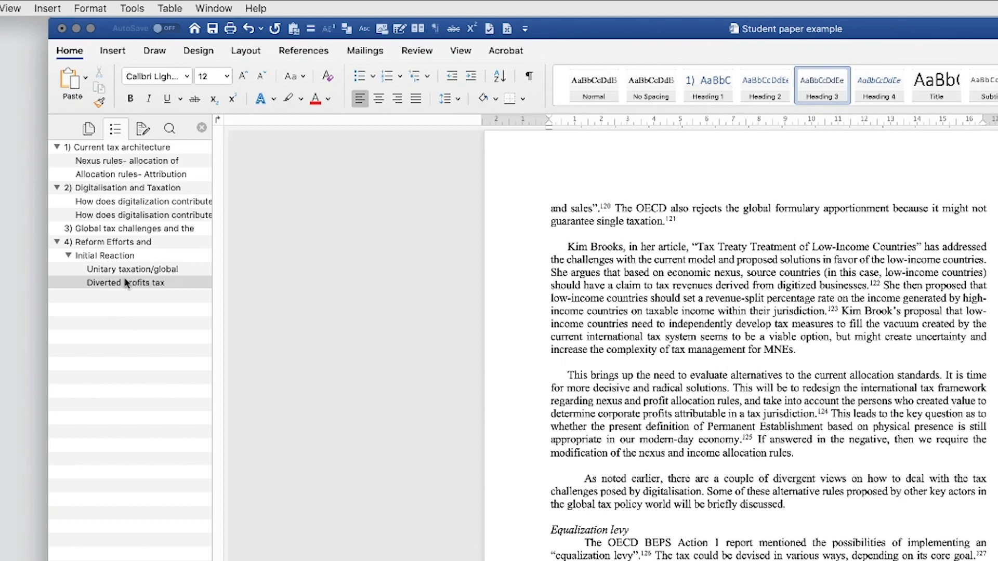
- Jump between Diverted profits tax, Nexus rules and Allocation rules from the outline, ending at Diverted profits tax
{"action": "left_click", "coordinate": [126, 282]}
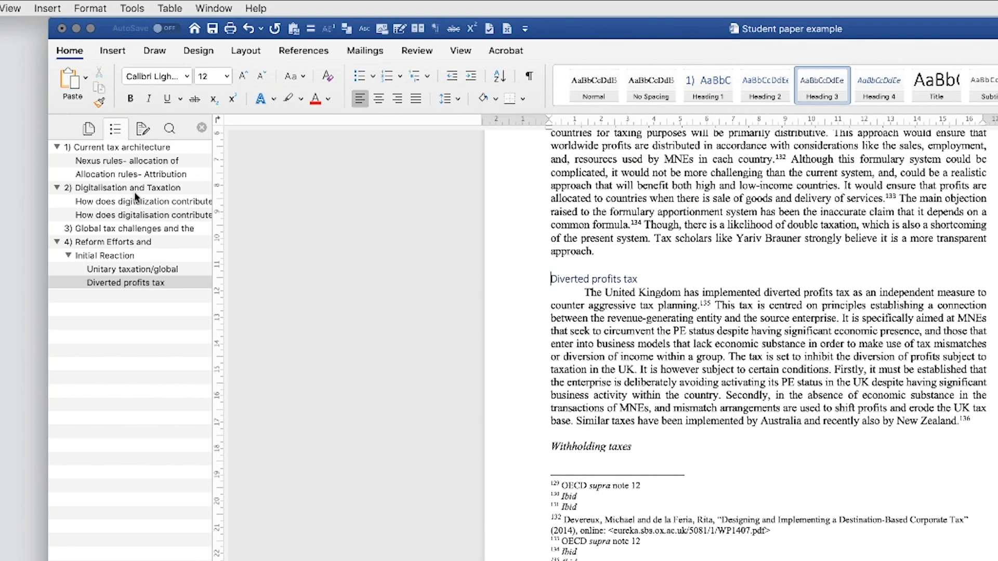
{"action": "left_click", "coordinate": [127, 160]}
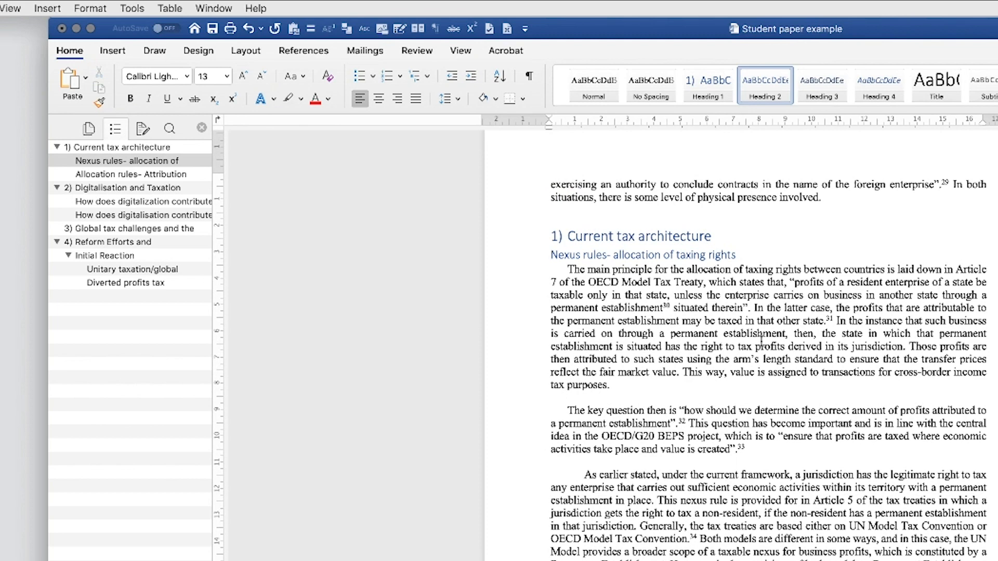
{"action": "left_click", "coordinate": [126, 283]}
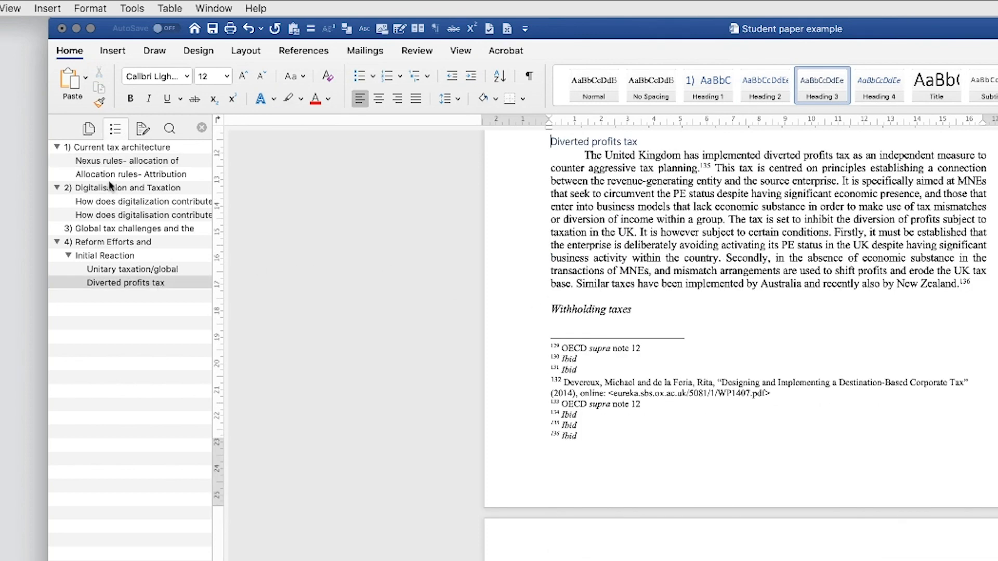
{"action": "left_click", "coordinate": [131, 175]}
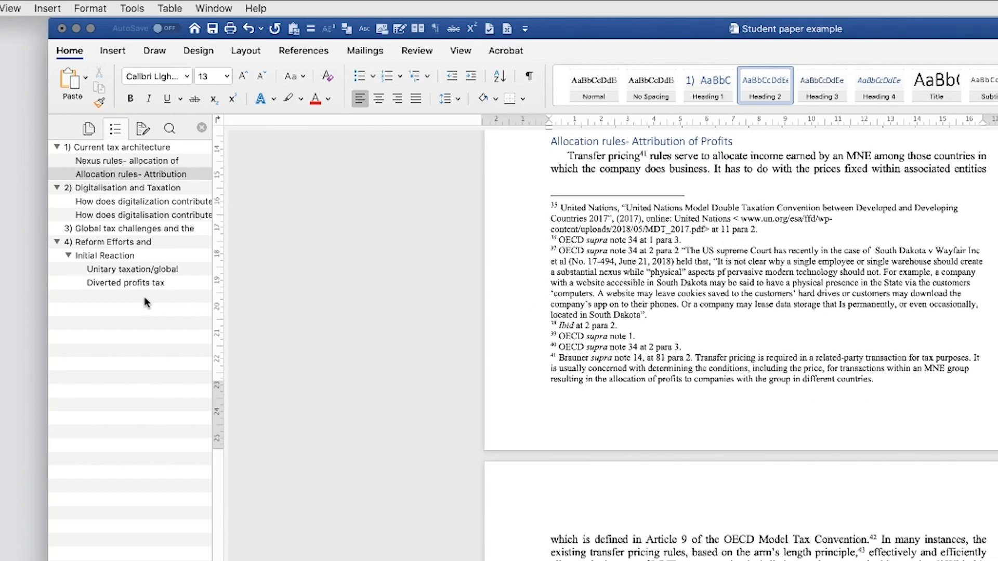
{"action": "left_click", "coordinate": [125, 283]}
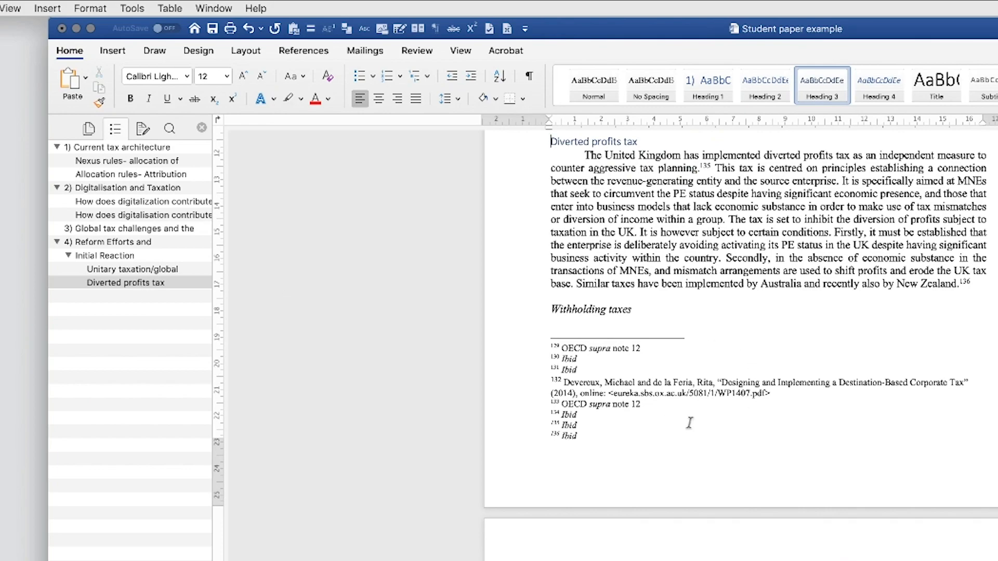
{"action": "scroll", "scroll_direction": "down", "scroll_amount": 3}
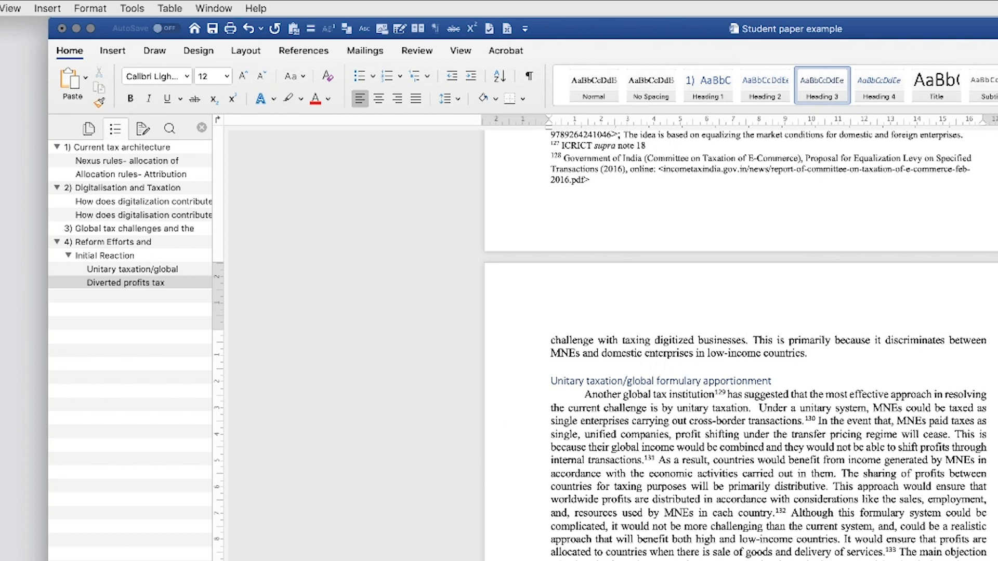
{"action": "mouse_move", "coordinate": [109, 338]}
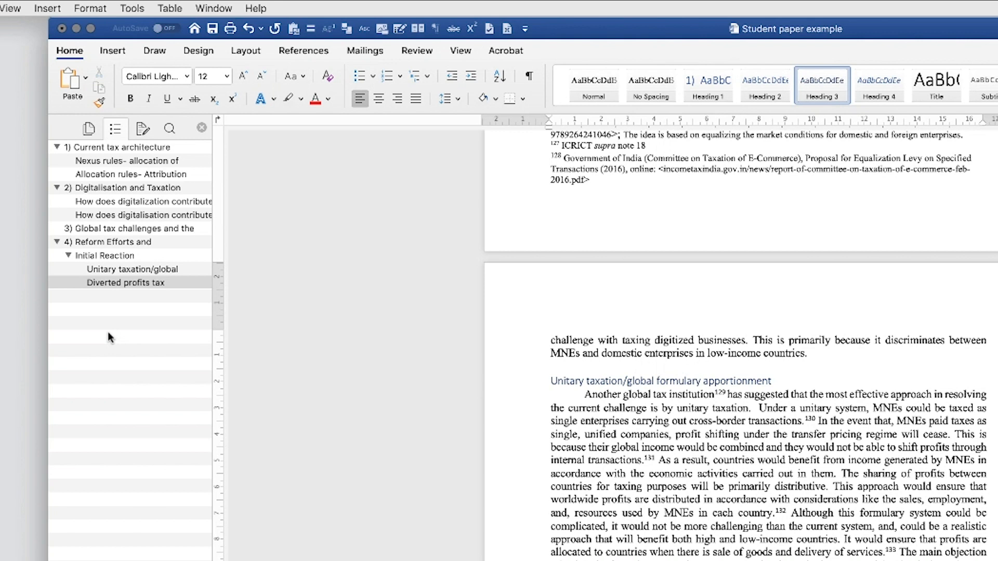
{"action": "mouse_move", "coordinate": [108, 230]}
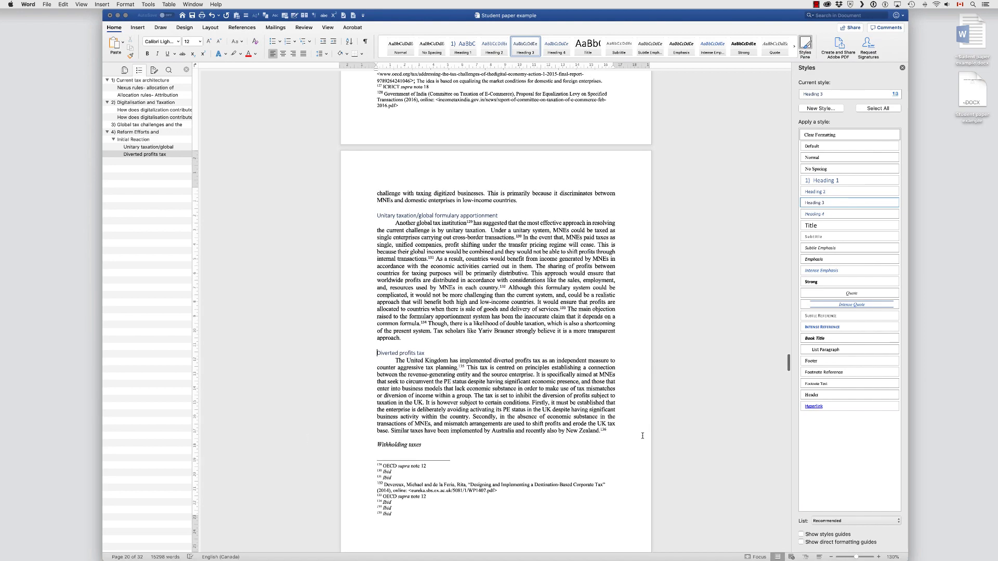
- Bring up Modify Style for Heading 1, showing its Calibri Light 16 pt formatting
{"action": "scroll", "scroll_direction": "down", "scroll_amount": 3}
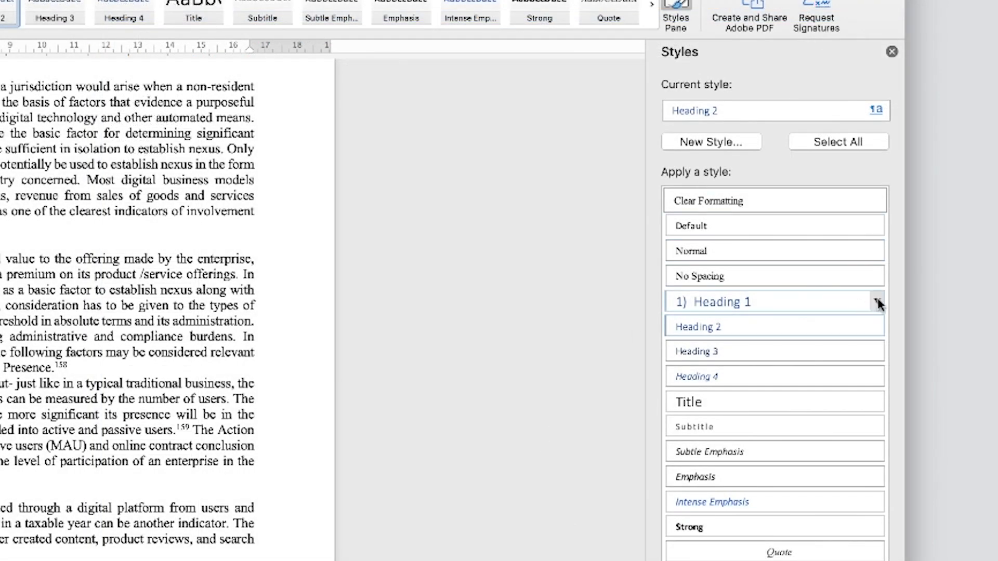
{"action": "left_click", "coordinate": [878, 302]}
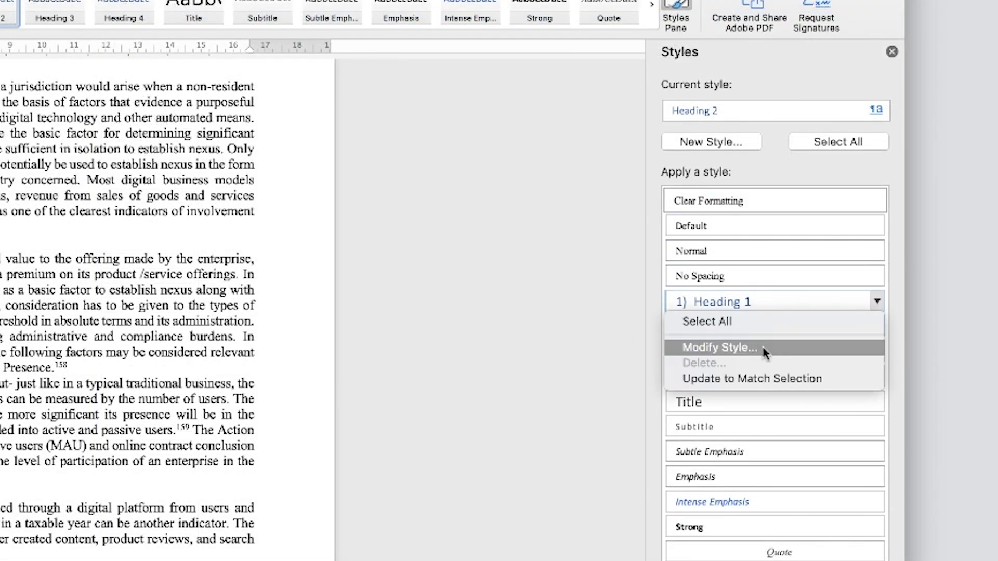
{"action": "left_click", "coordinate": [719, 347]}
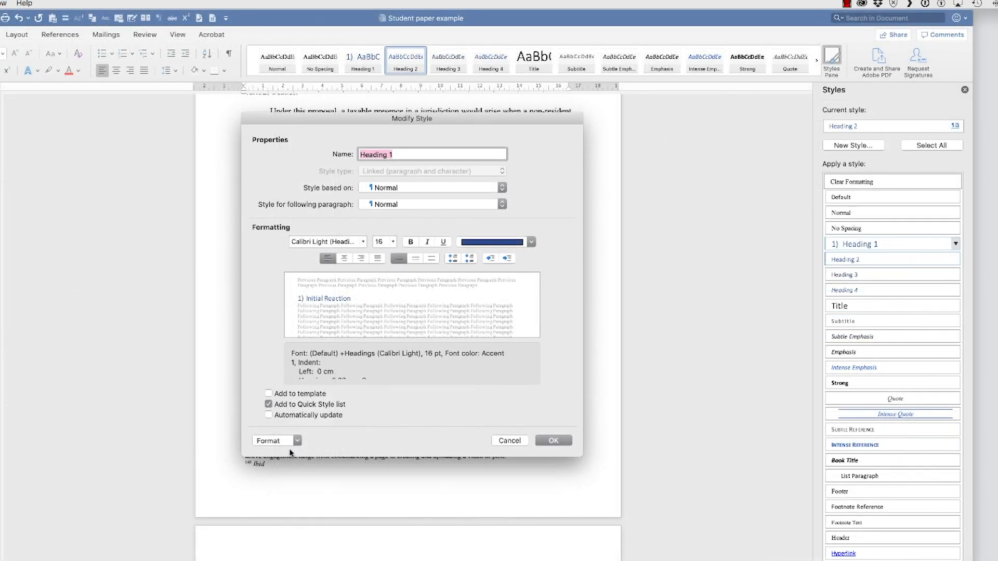
- Give Heading 1 the I. / A. / 1. outline numbering scheme through Format > Numbering
{"action": "left_click", "coordinate": [276, 441]}
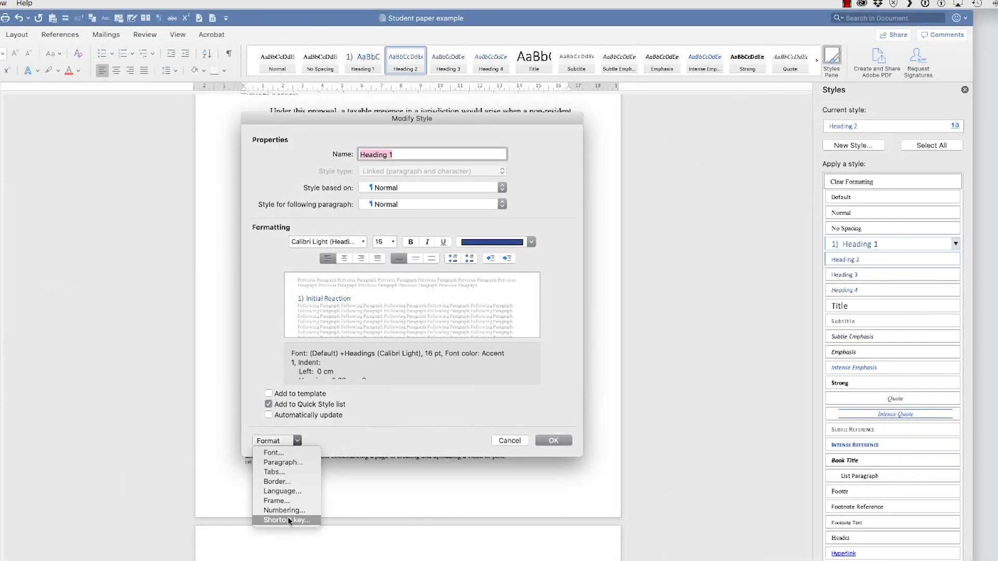
{"action": "left_click", "coordinate": [284, 510]}
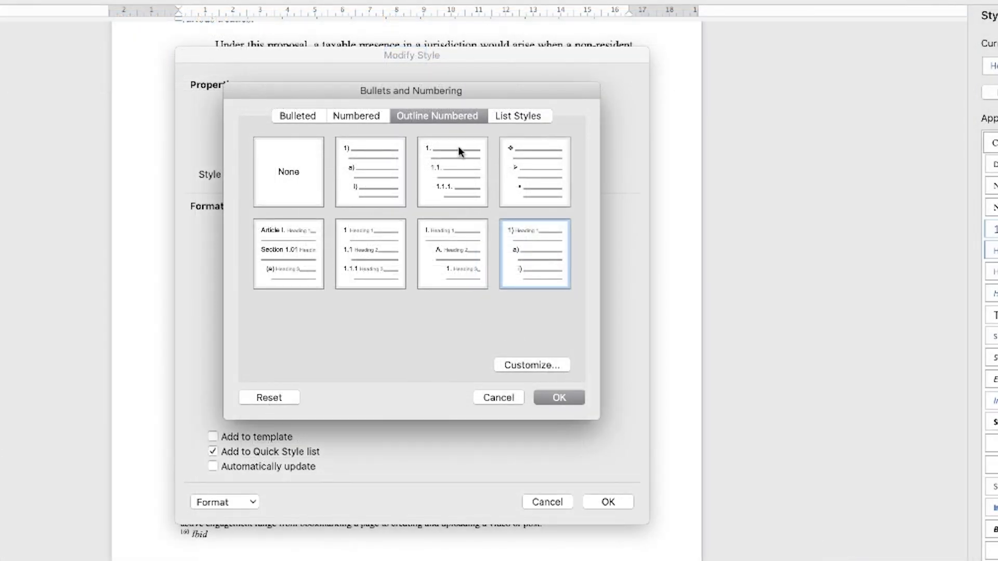
{"action": "left_click", "coordinate": [453, 252]}
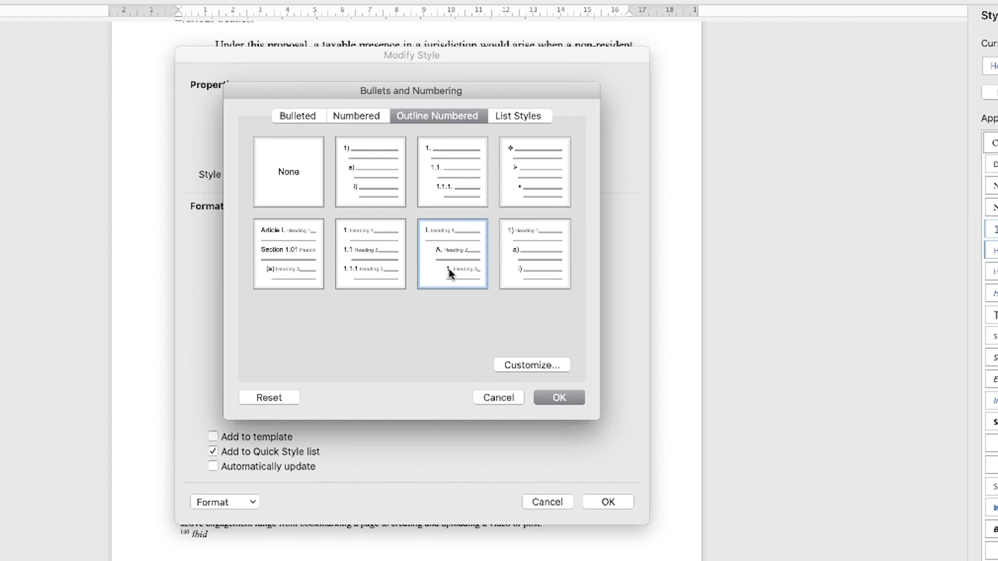
{"action": "left_click", "coordinate": [371, 253]}
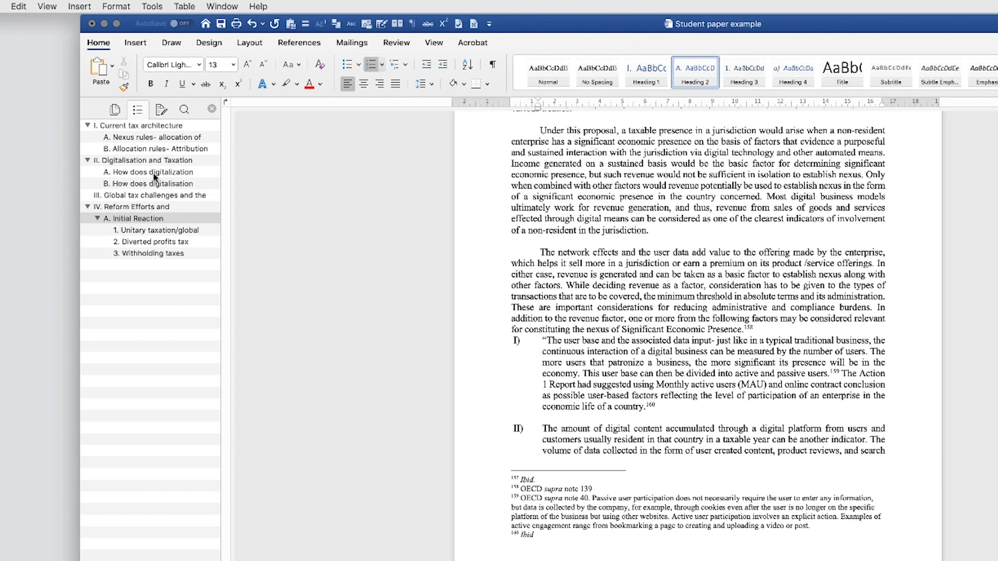
- List all styles and make Unitary taxation and Diverted profits tax Heading 2 subsections B and C
{"action": "left_click", "coordinate": [137, 126]}
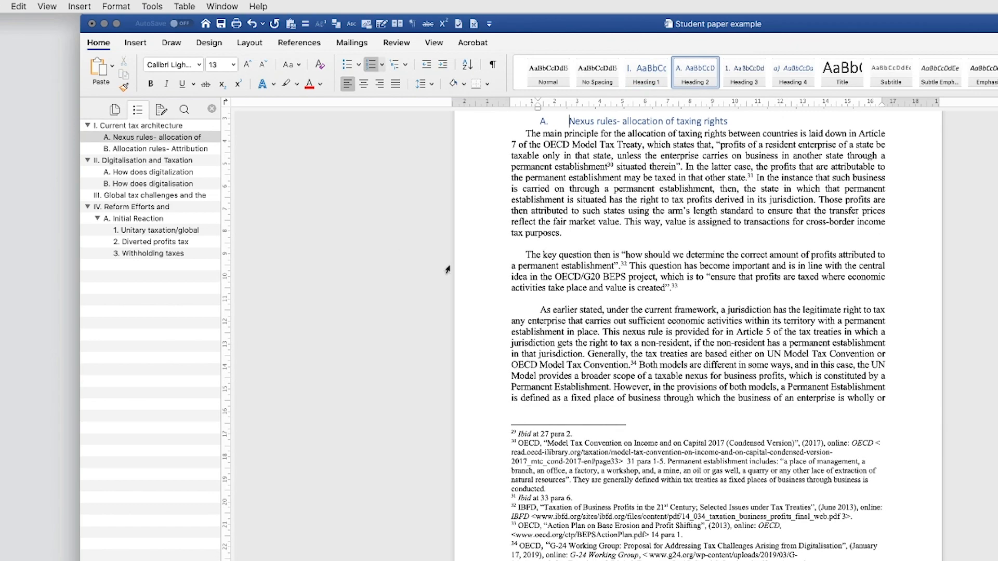
{"action": "left_click", "coordinate": [711, 72]}
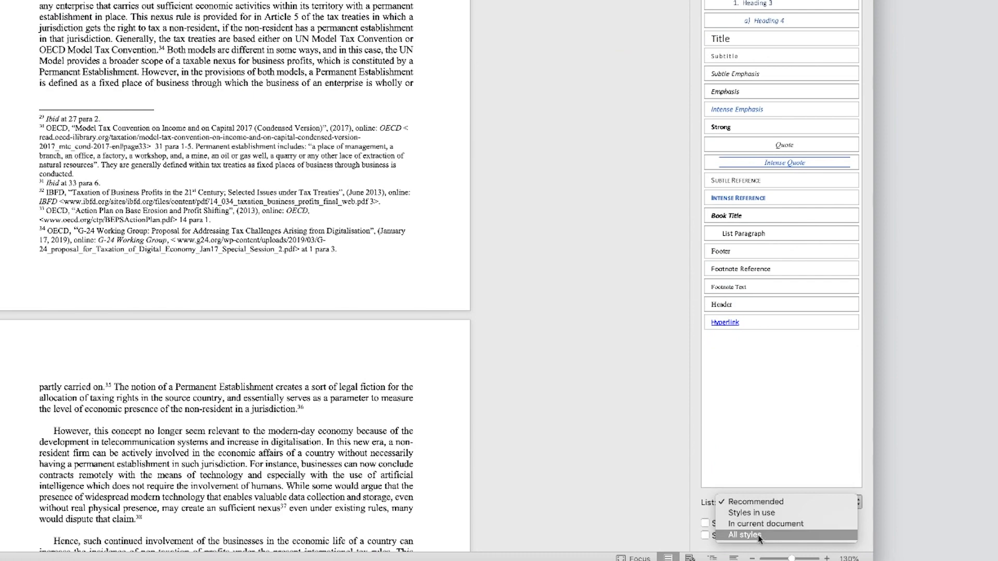
{"action": "left_click", "coordinate": [744, 534]}
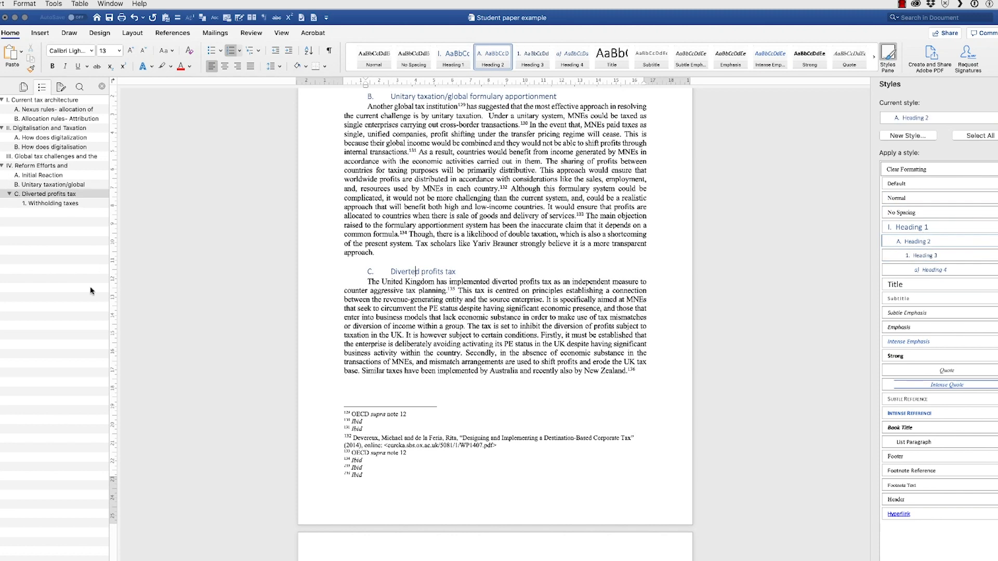
- Return to the opening page and the empty line above the Abstract
{"action": "scroll", "scroll_direction": "down", "scroll_amount": 3}
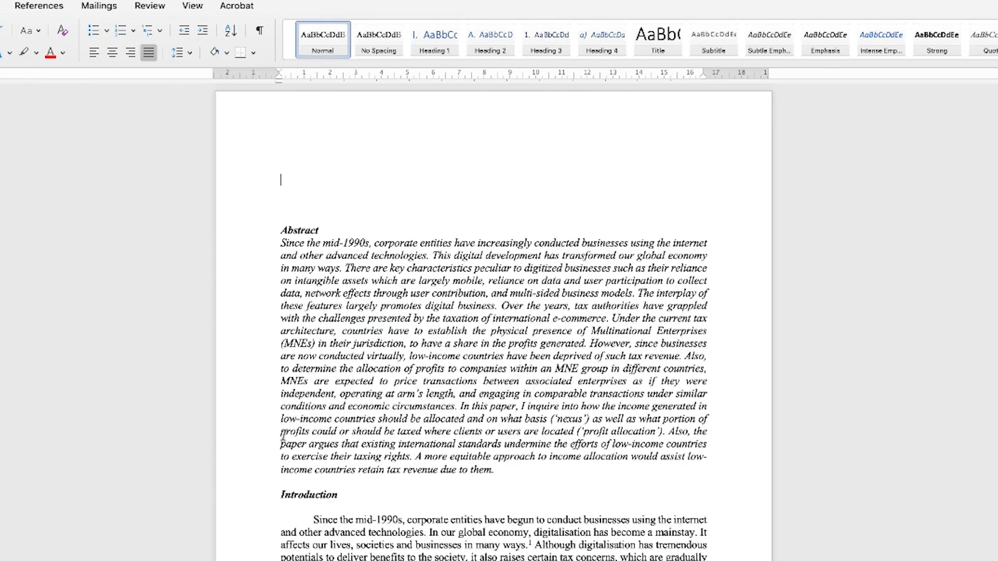
- Insert a From-template hyperlinked table of contents with page numbers, after previewing Classic and Fancy formats
{"action": "left_click", "coordinate": [169, 6]}
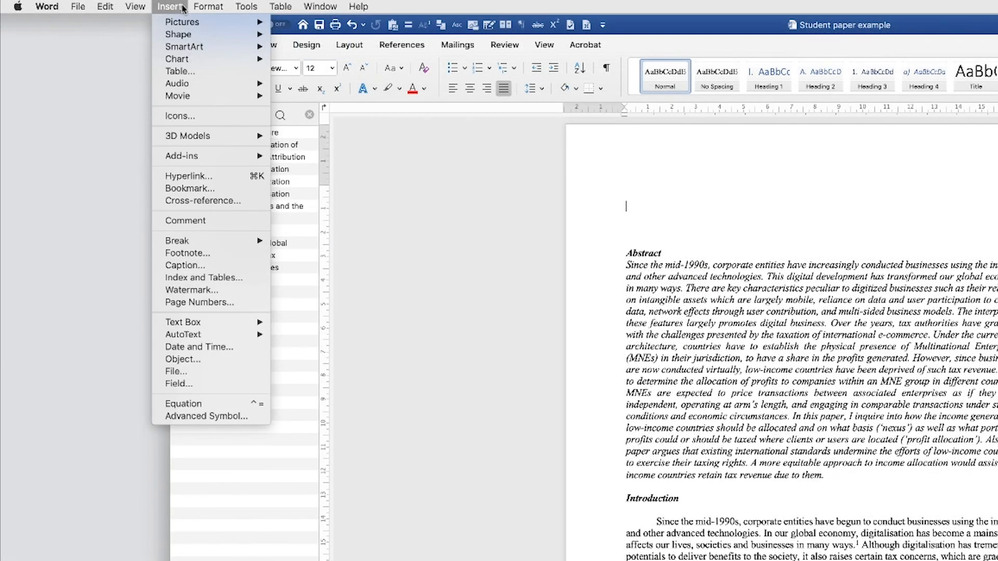
{"action": "mouse_move", "coordinate": [203, 276]}
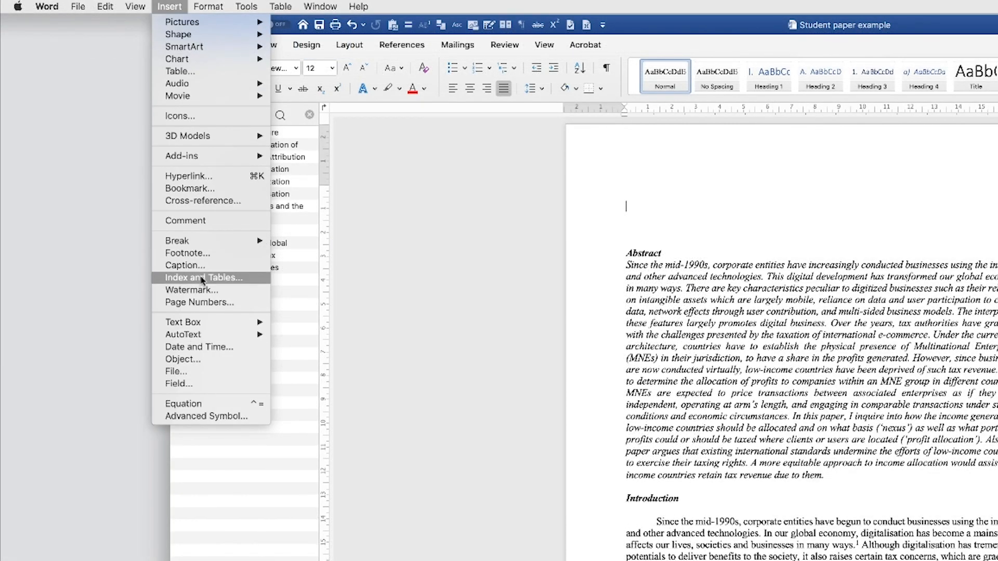
{"action": "left_click", "coordinate": [202, 278]}
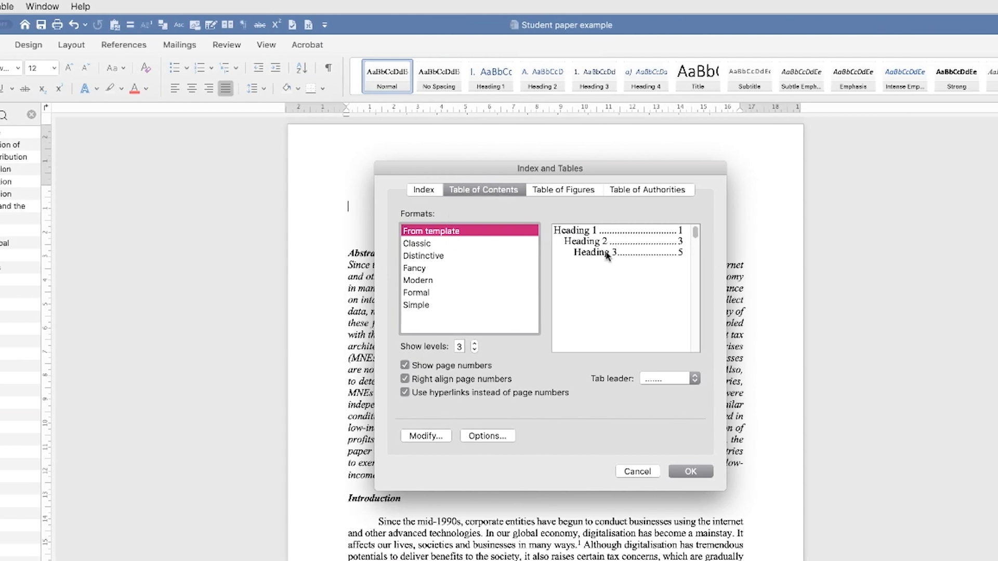
{"action": "mouse_move", "coordinate": [607, 256]}
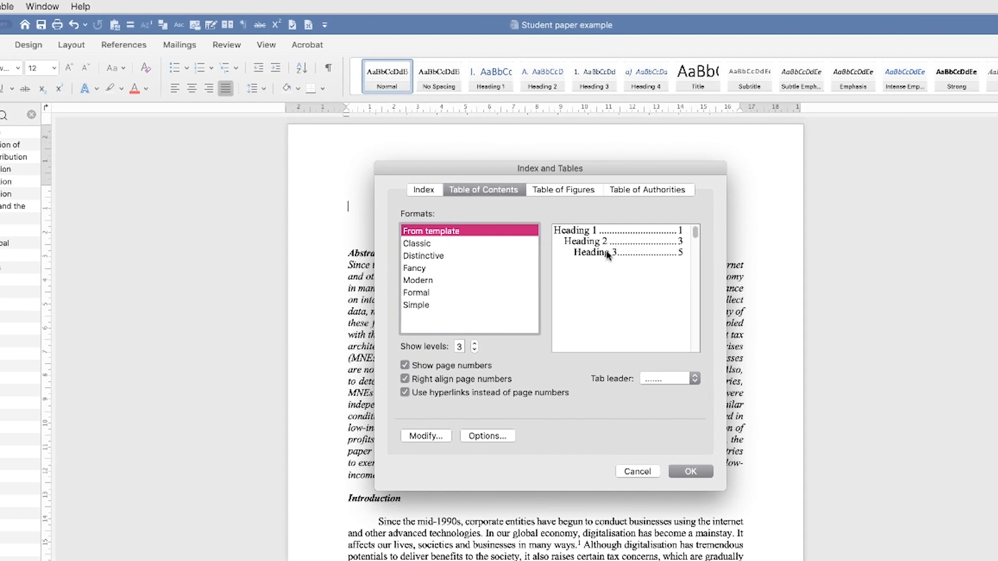
{"action": "left_click", "coordinate": [417, 243]}
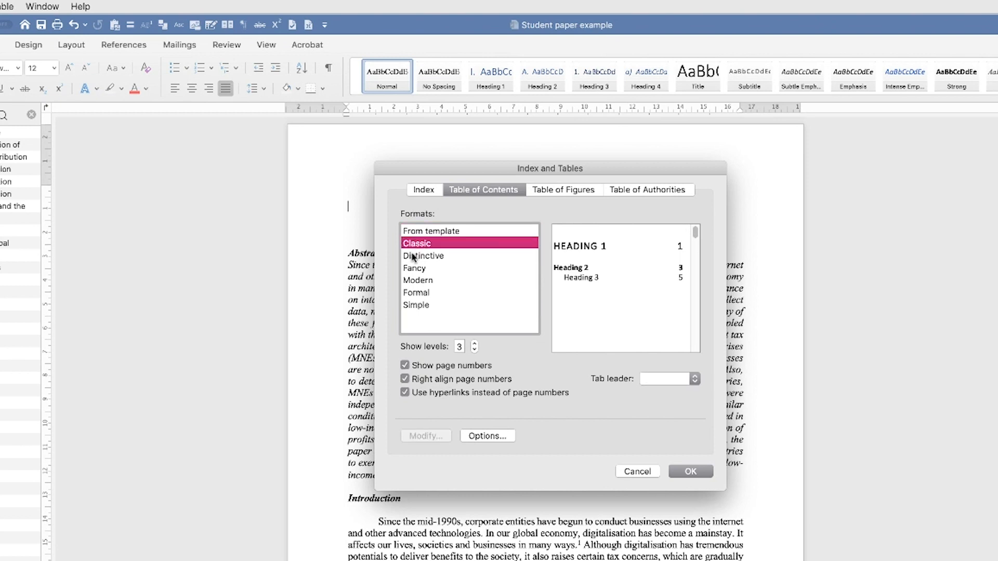
{"action": "left_click", "coordinate": [414, 268]}
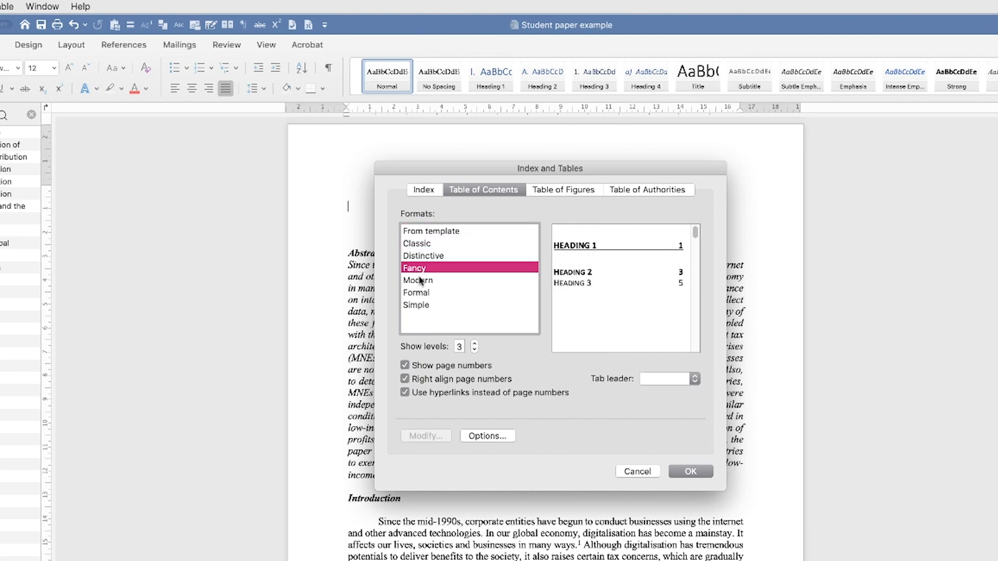
{"action": "left_click", "coordinate": [431, 231]}
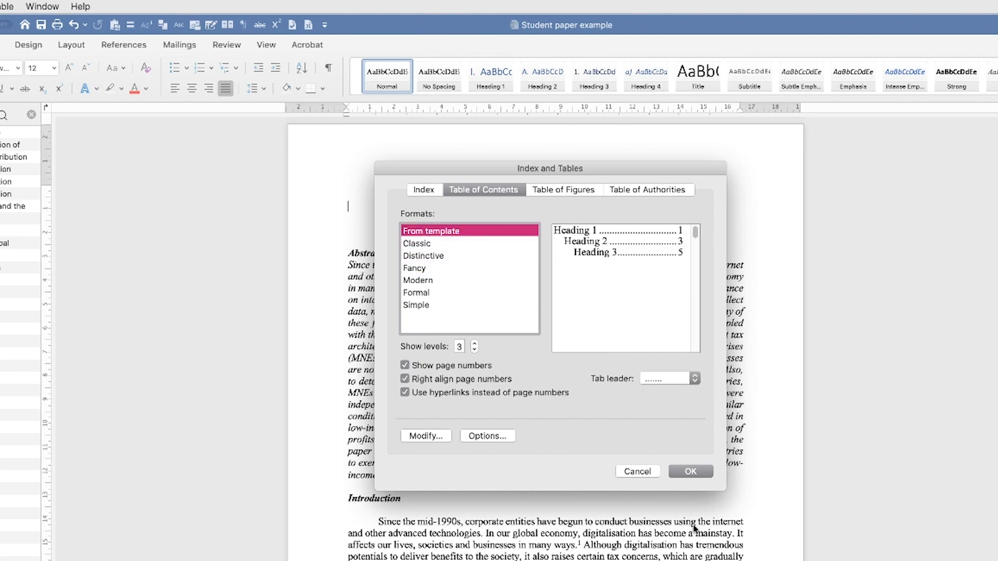
{"action": "left_click", "coordinate": [690, 472]}
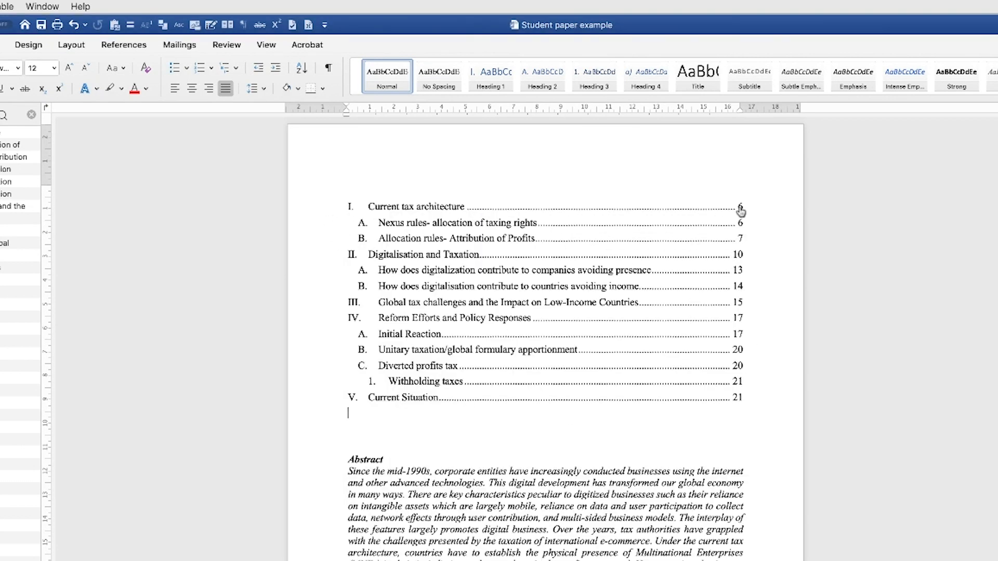
{"action": "mouse_move", "coordinate": [430, 407]}
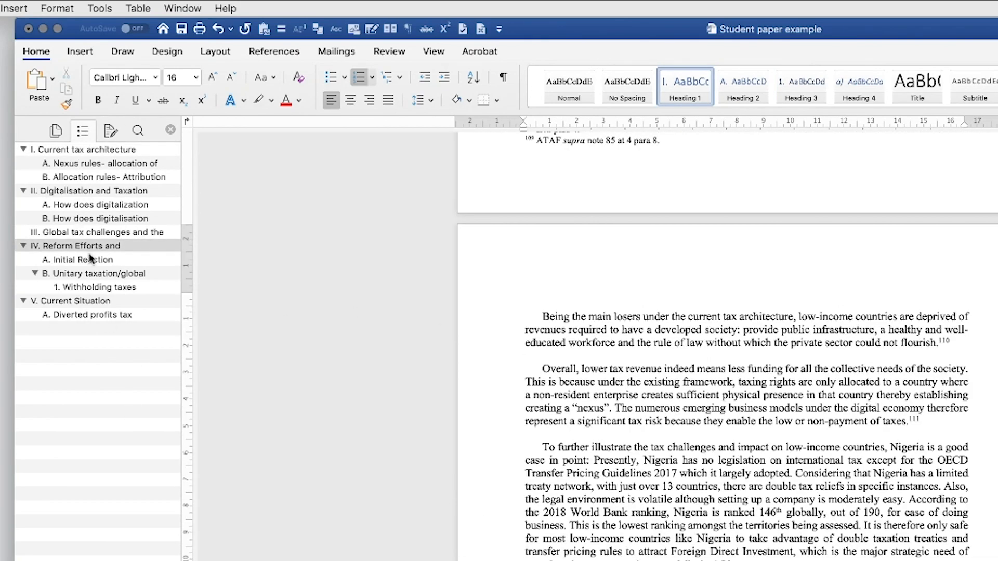
- Scroll to section IV, Reform Efforts and Policy Responses, and focus its Initial Reaction subheading
{"action": "scroll", "scroll_direction": "down", "scroll_amount": 3}
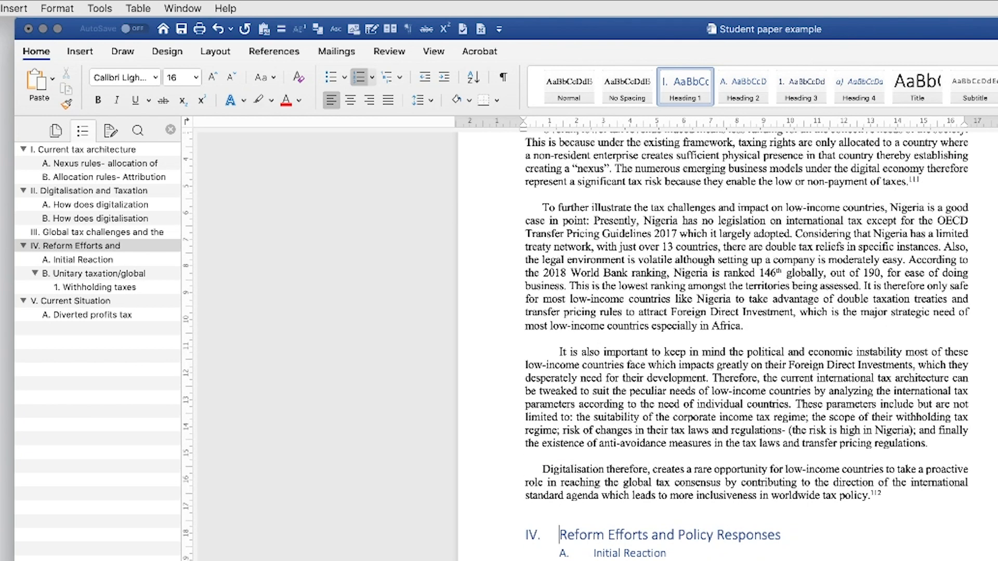
{"action": "mouse_move", "coordinate": [75, 259]}
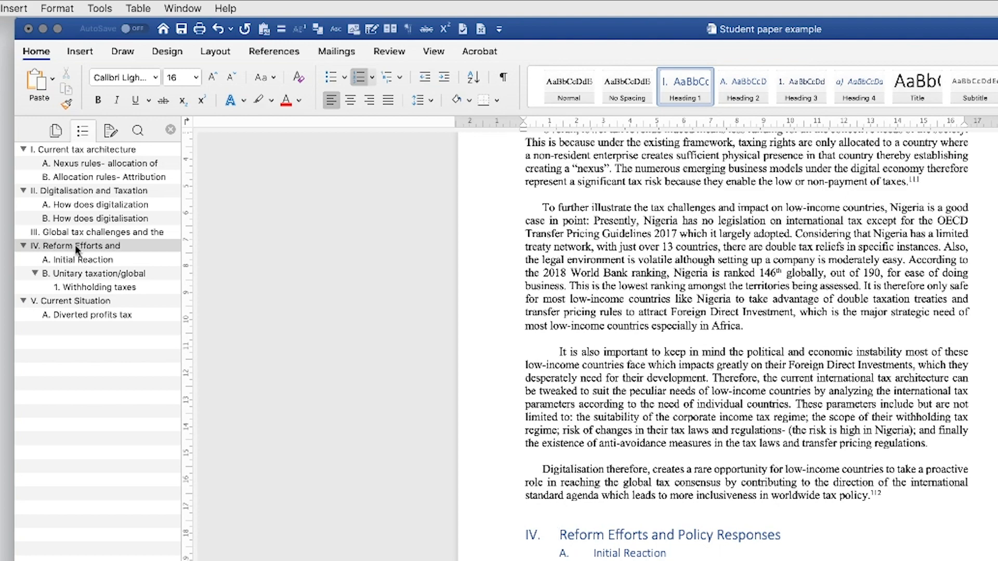
{"action": "mouse_move", "coordinate": [80, 200]}
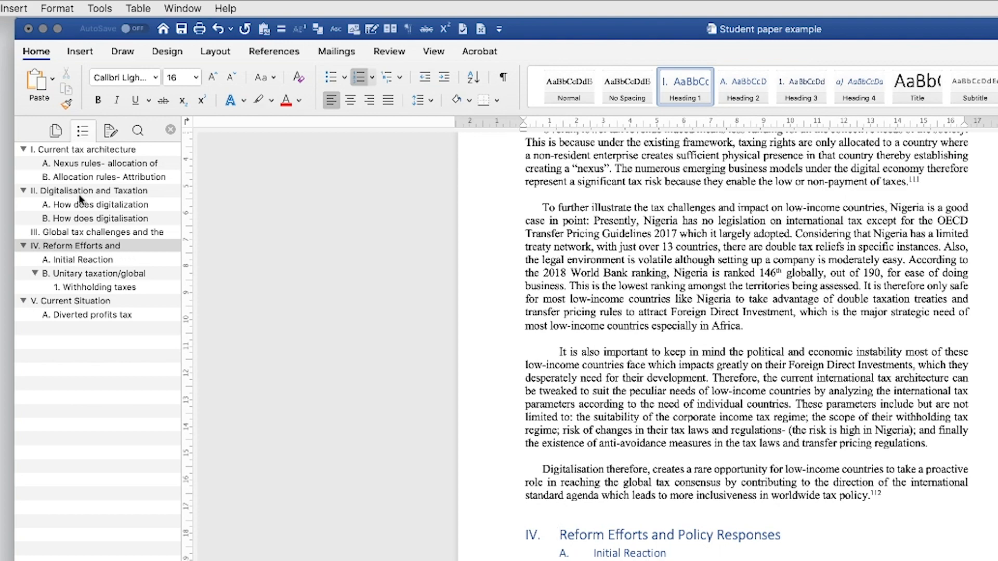
{"action": "left_click", "coordinate": [560, 534]}
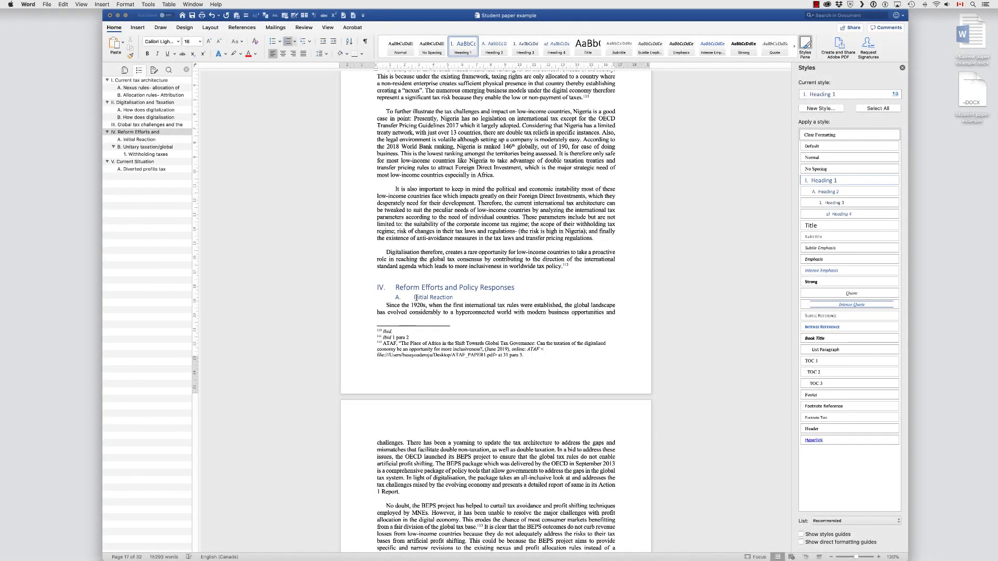
{"action": "left_click", "coordinate": [416, 297]}
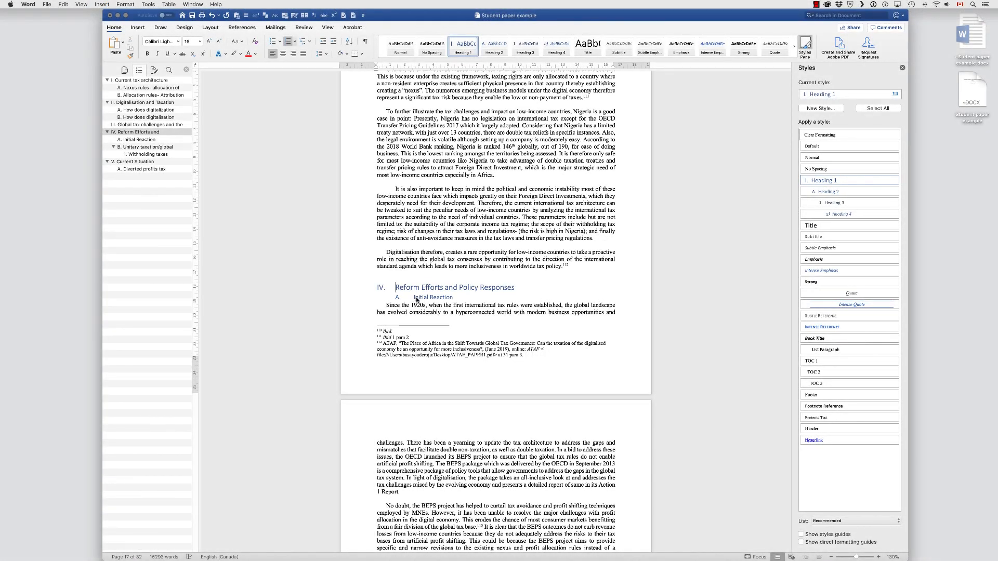
{"action": "left_click", "coordinate": [415, 298]}
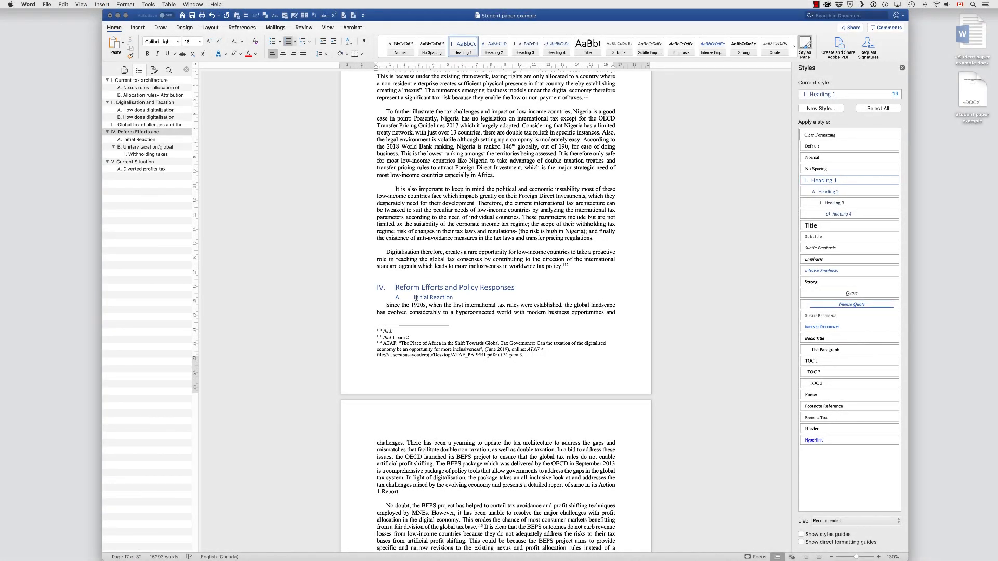